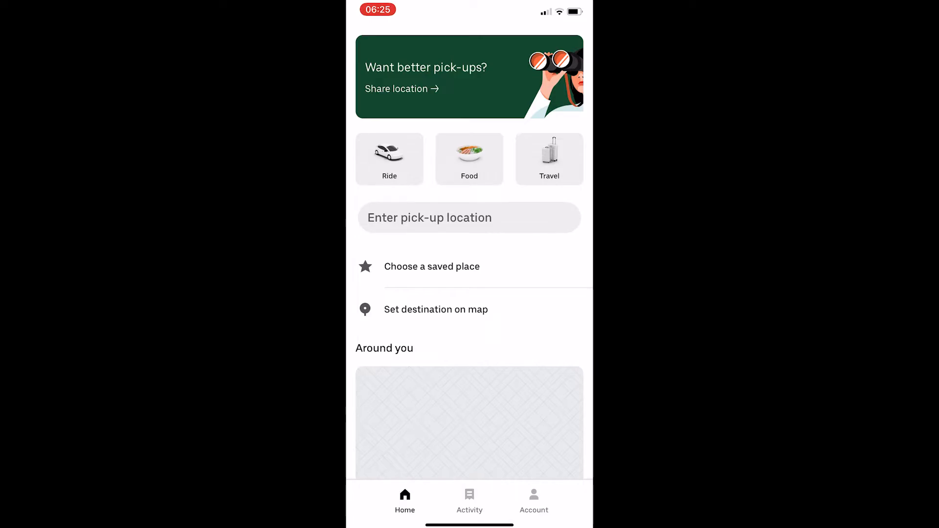
Switch from the home tab to the Account page showing profile, Wallet and Trips.
click(534, 502)
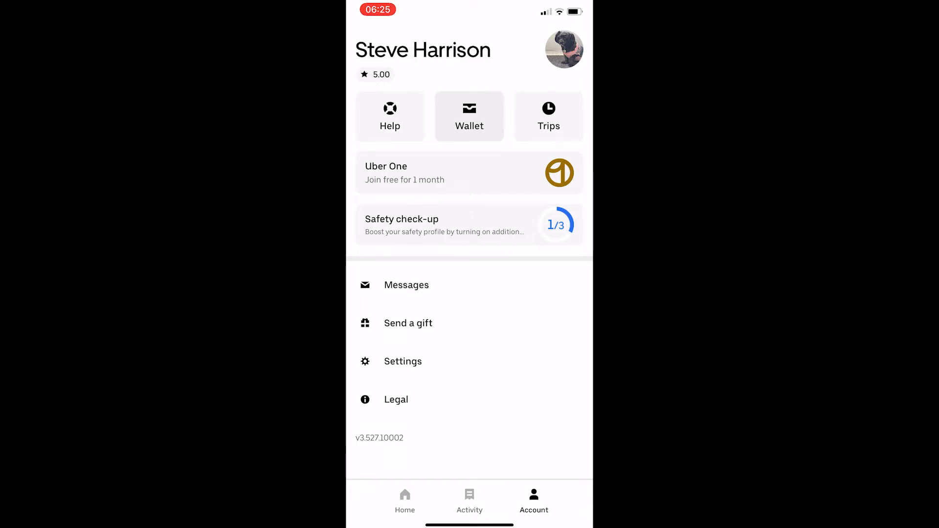
From Wallet, reach the Add voucher code screen with the code field focused for typing.
click(470, 116)
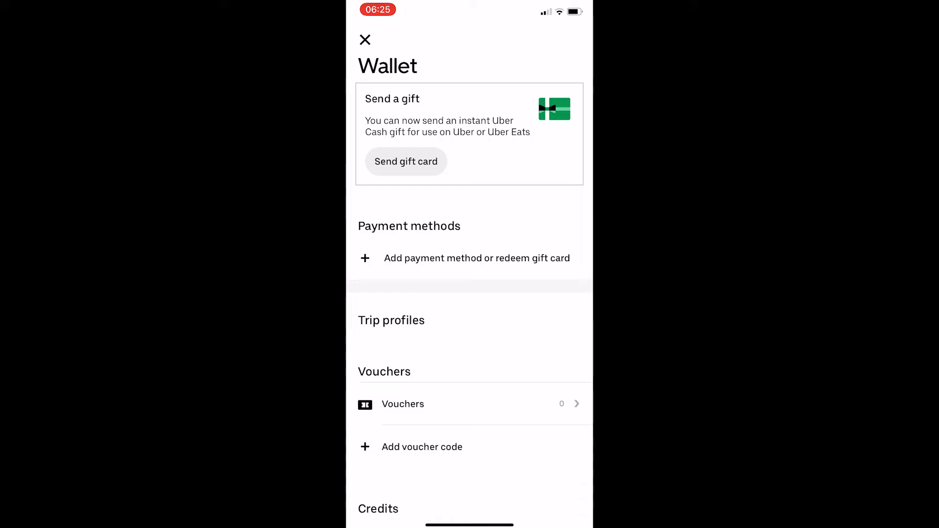
scroll(down, 3)
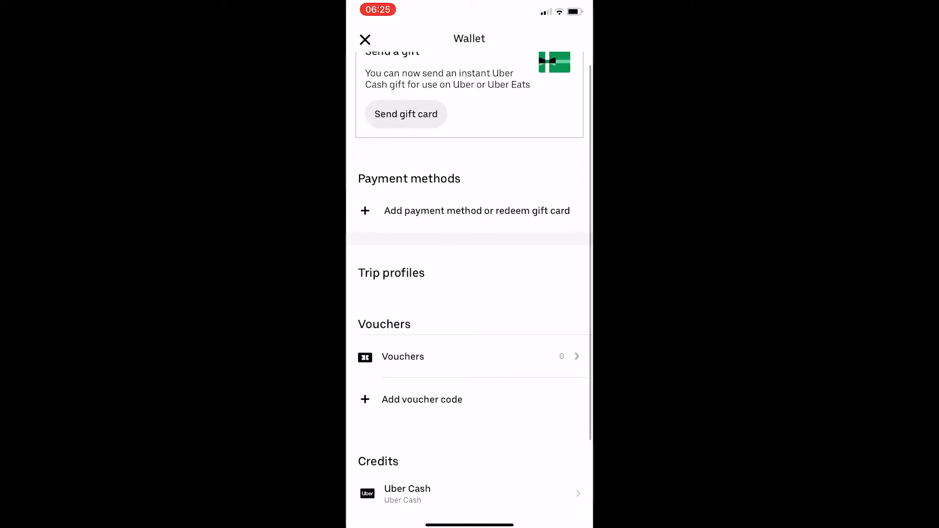
scroll(down, 3)
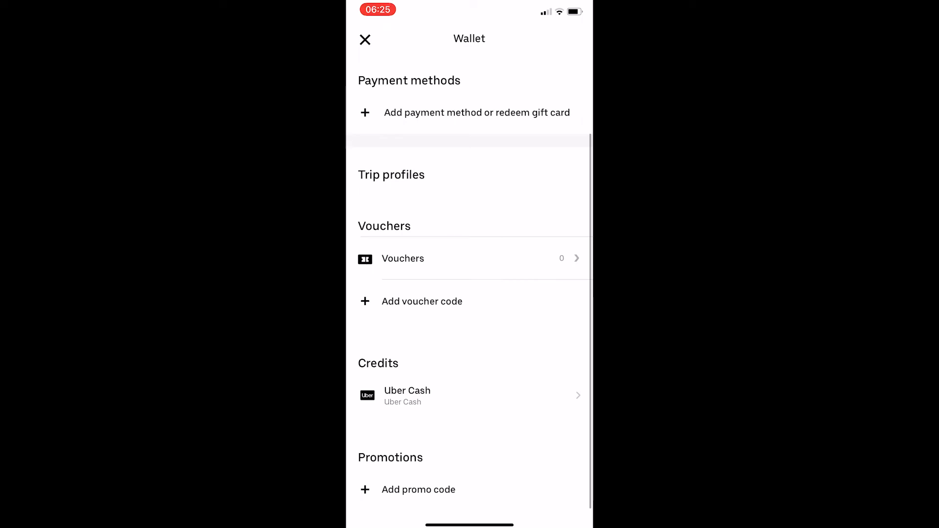
click(423, 301)
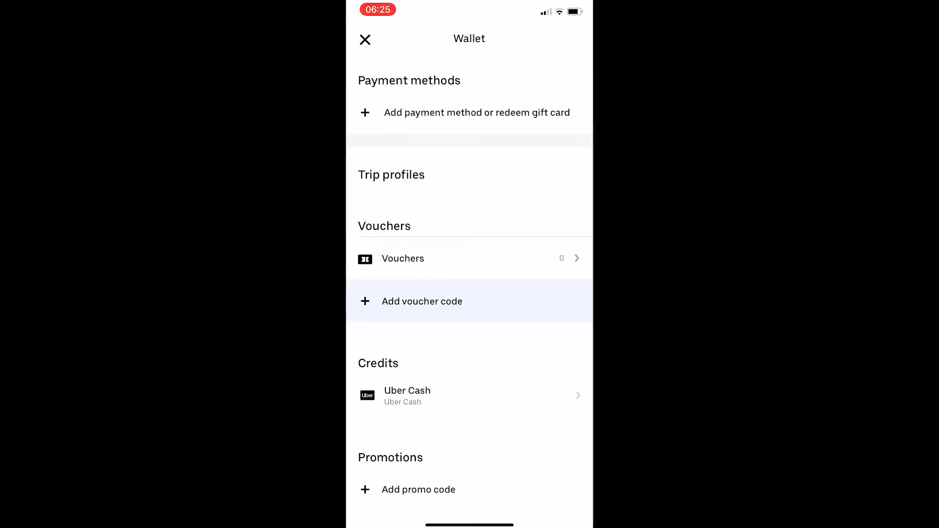
click(422, 302)
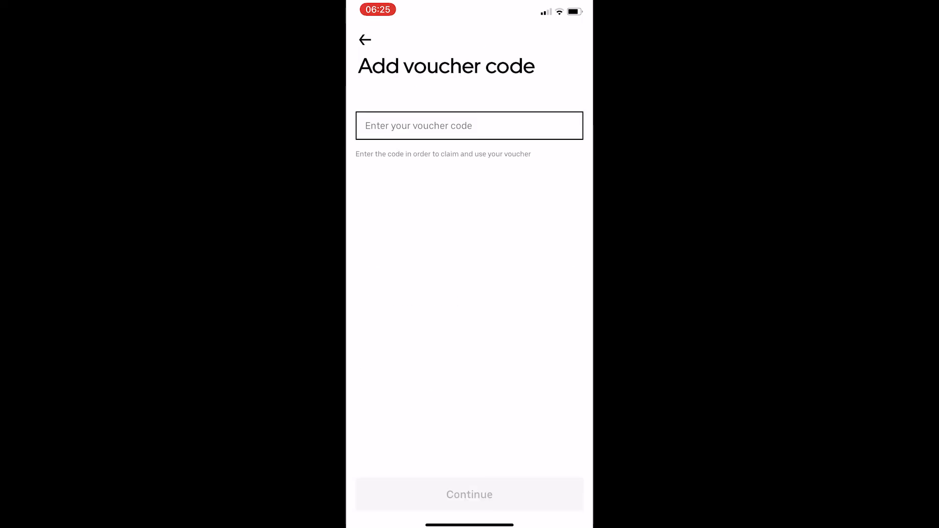
click(470, 125)
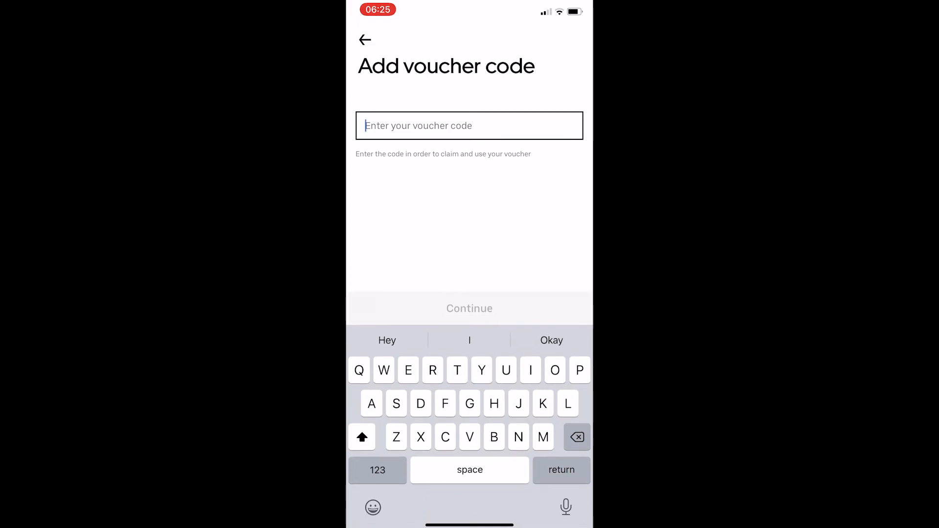